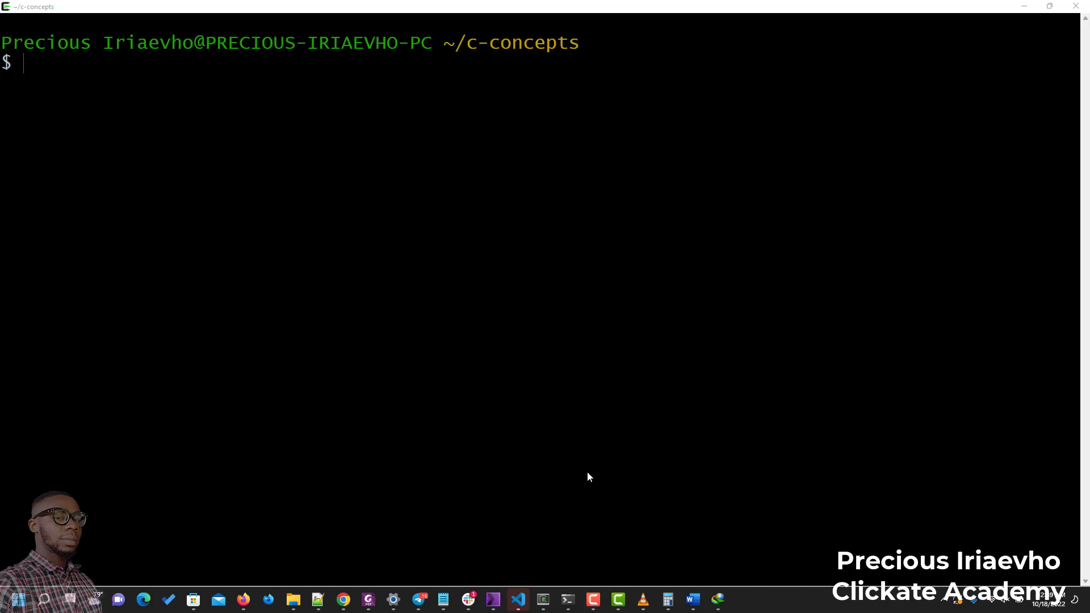
mouse_move(595, 475)
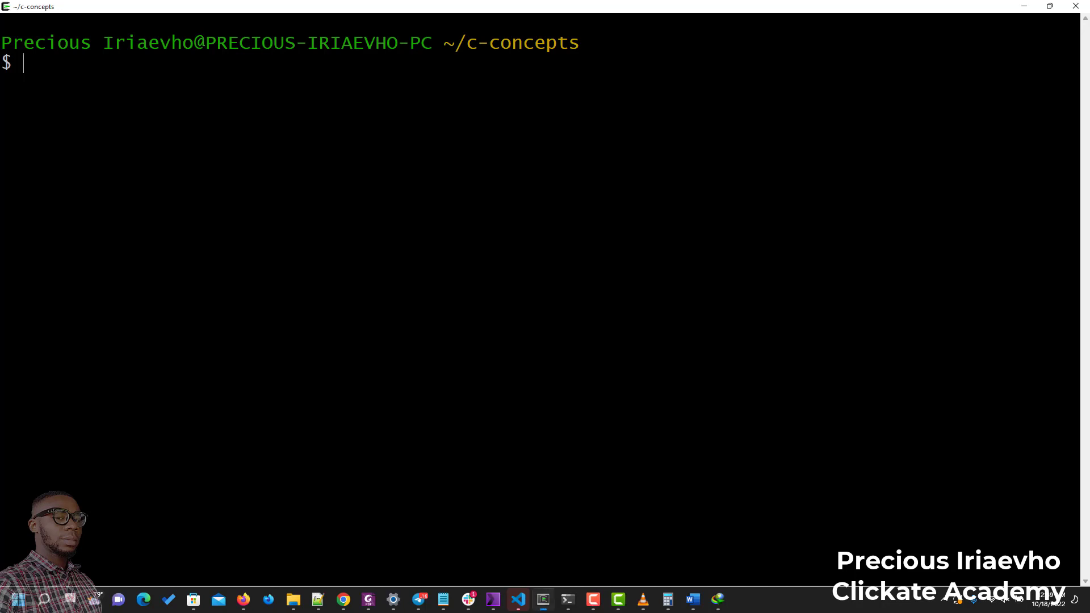
Launch vim on an empty buffer and insert five lines of random letters like 'sdsdfdsfs', the fifth running long
text(vim)
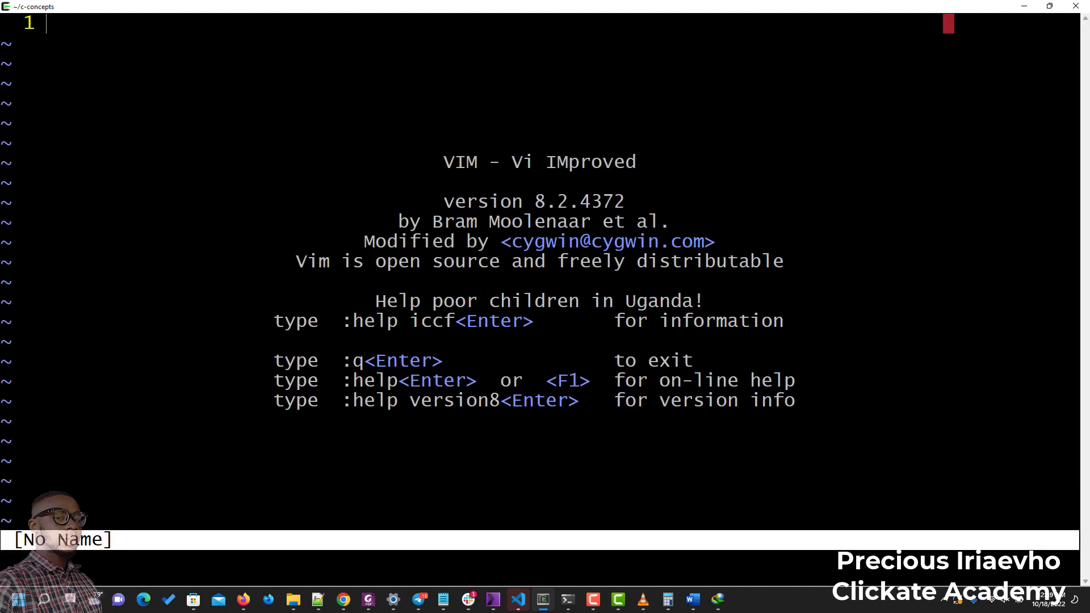
key(i)
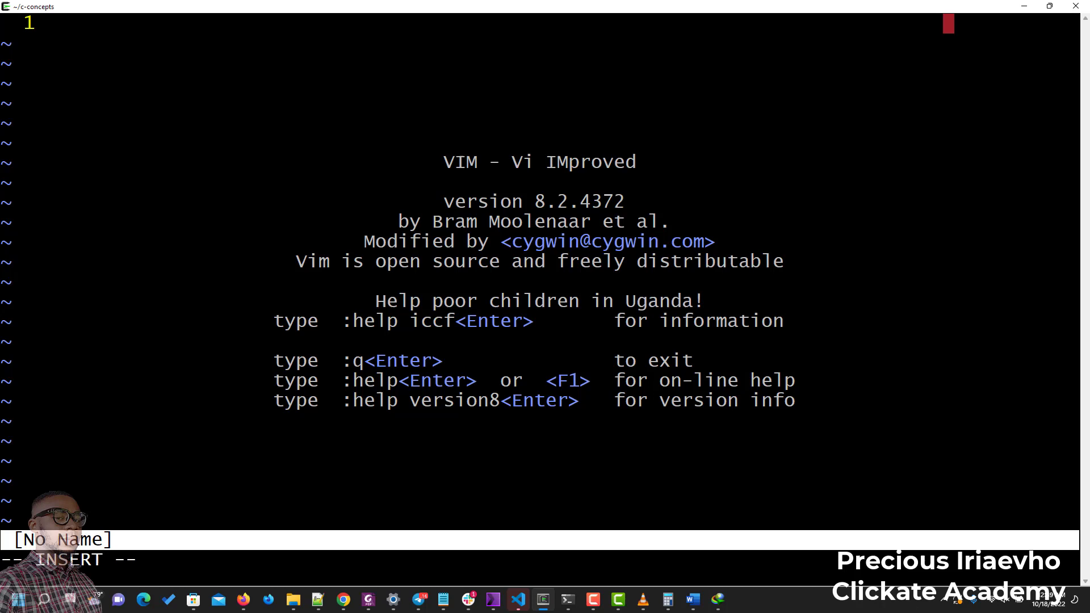
text(sdsdfdsfs)
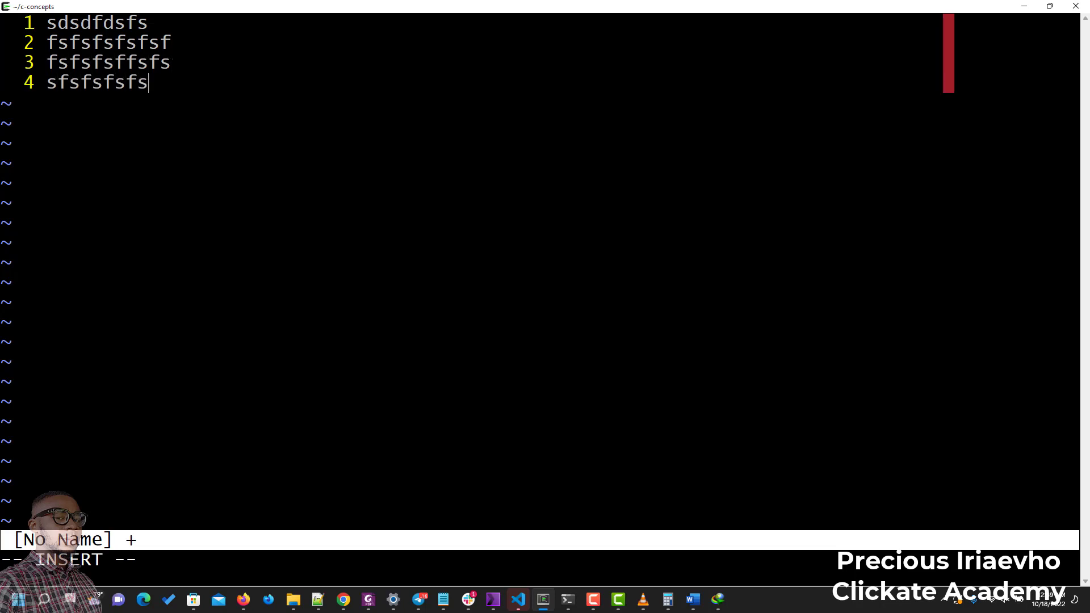
text(sf)
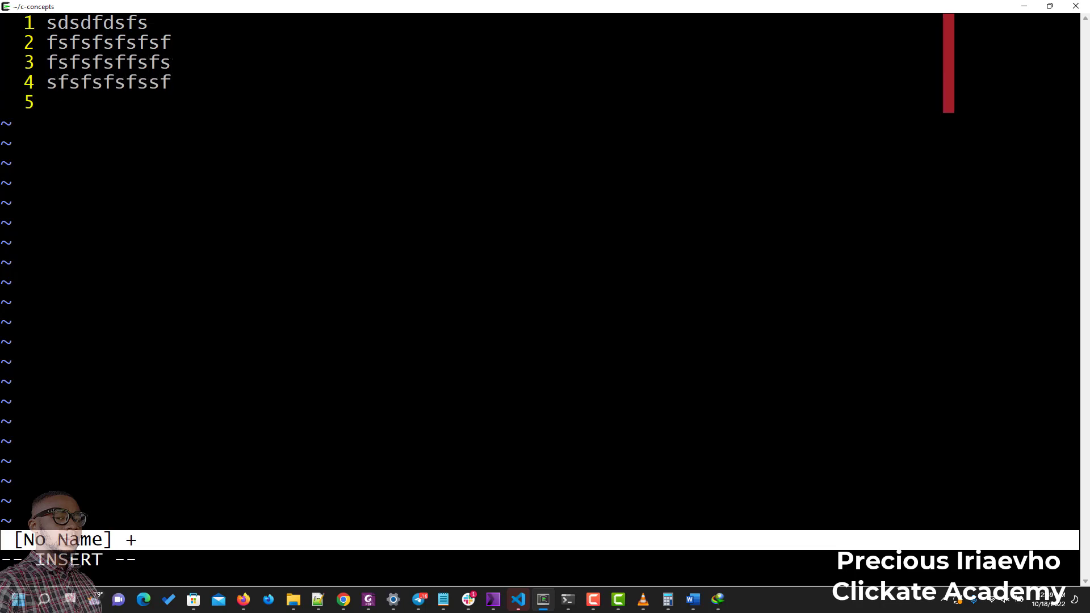
text(dfdfdffd)
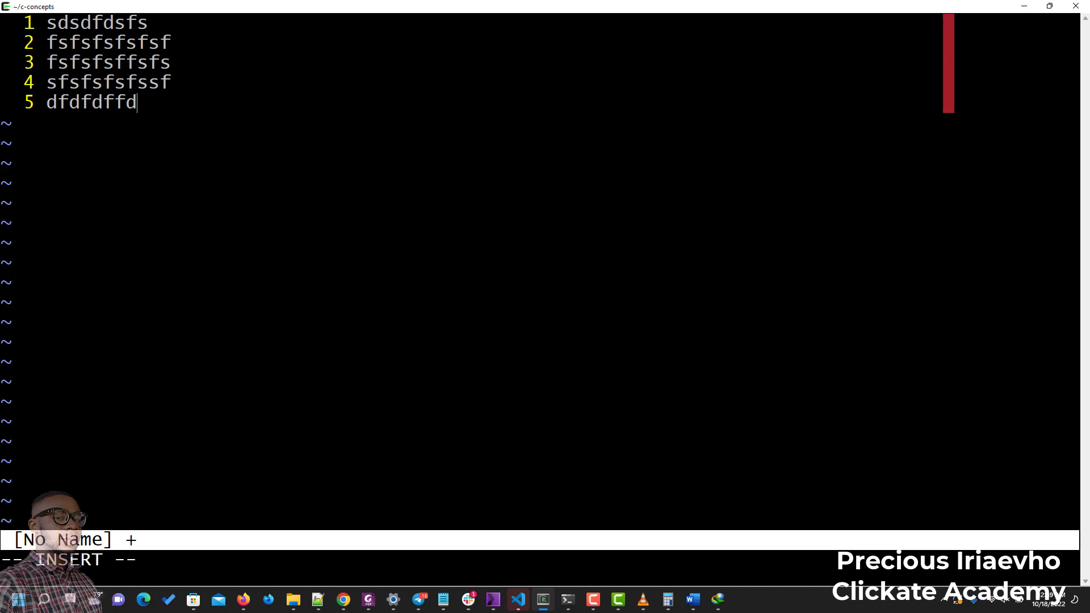
text(dfdffdfdffdffffffffffffffffffffffffffffffffffffffffffffffffffffffffffffffff)
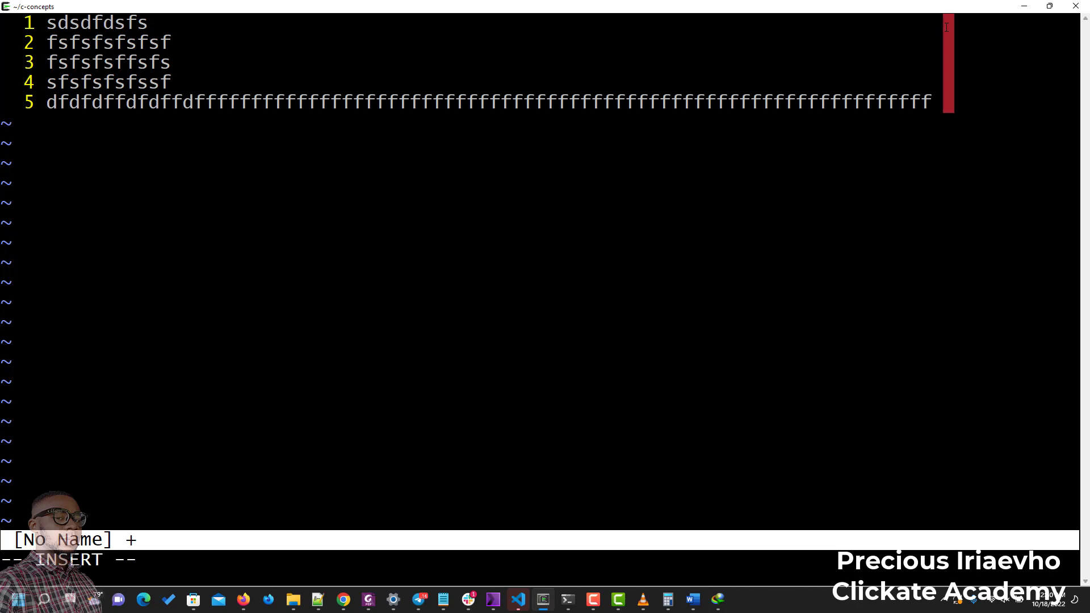
text(f)
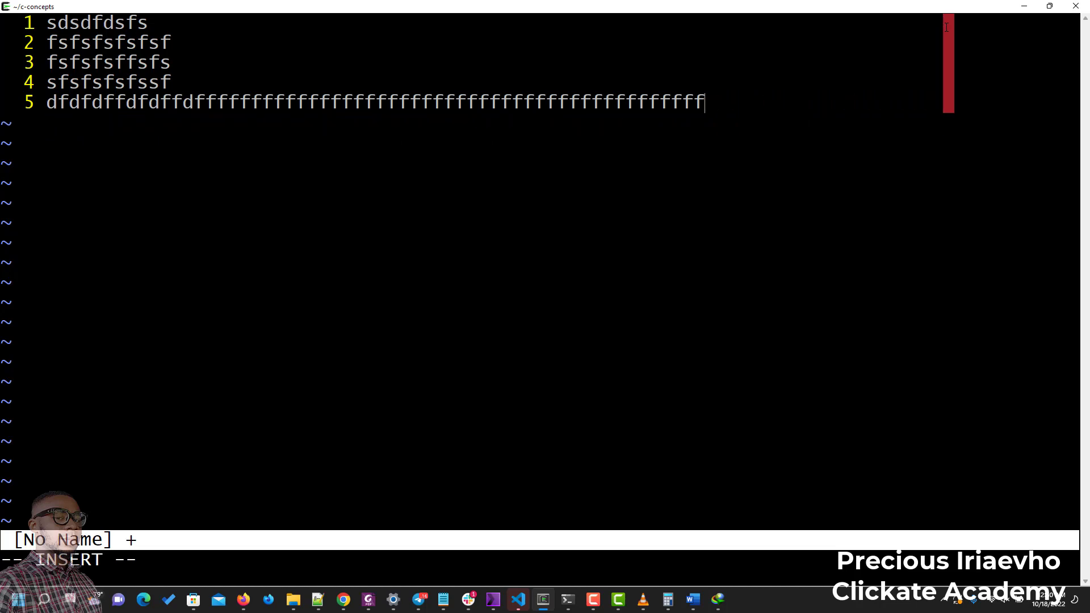
Quit the scratch buffer with :q and enter 'vim ~/.vimrc' at the bash prompt
text(:q)
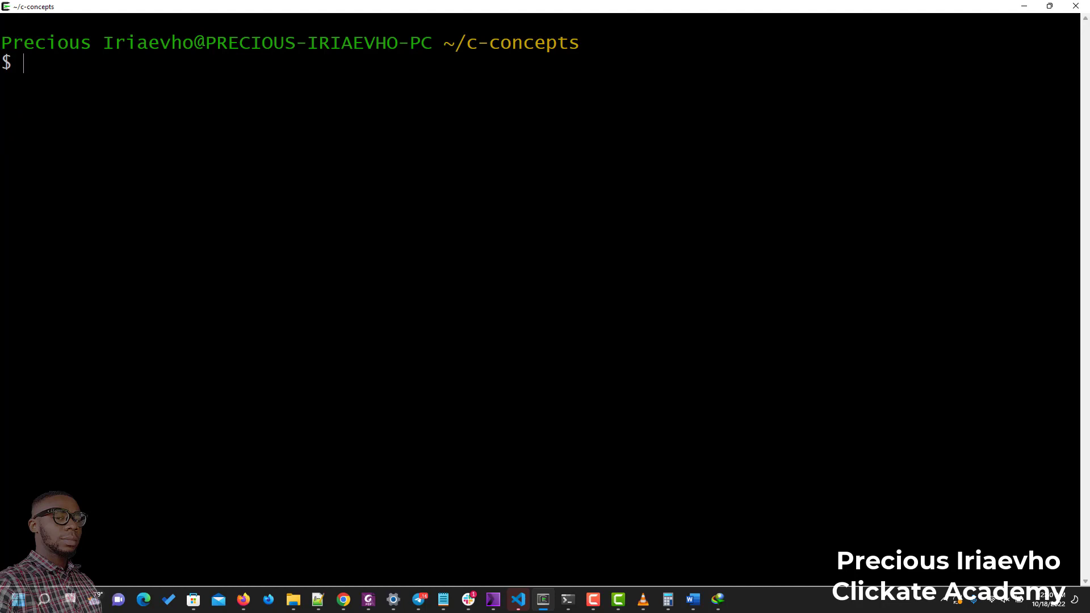
text(vim)
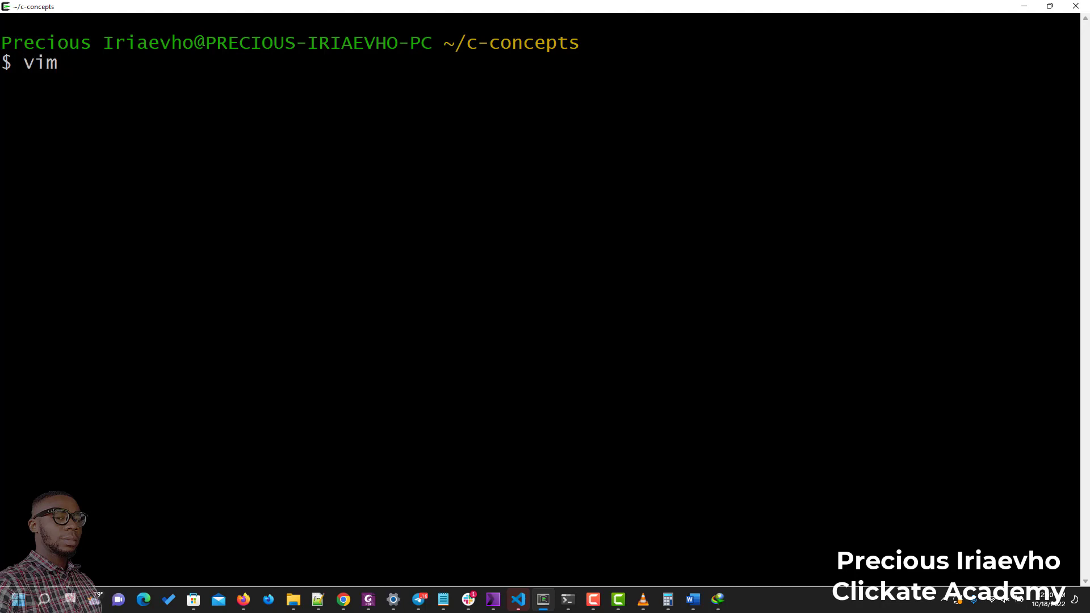
text(~)
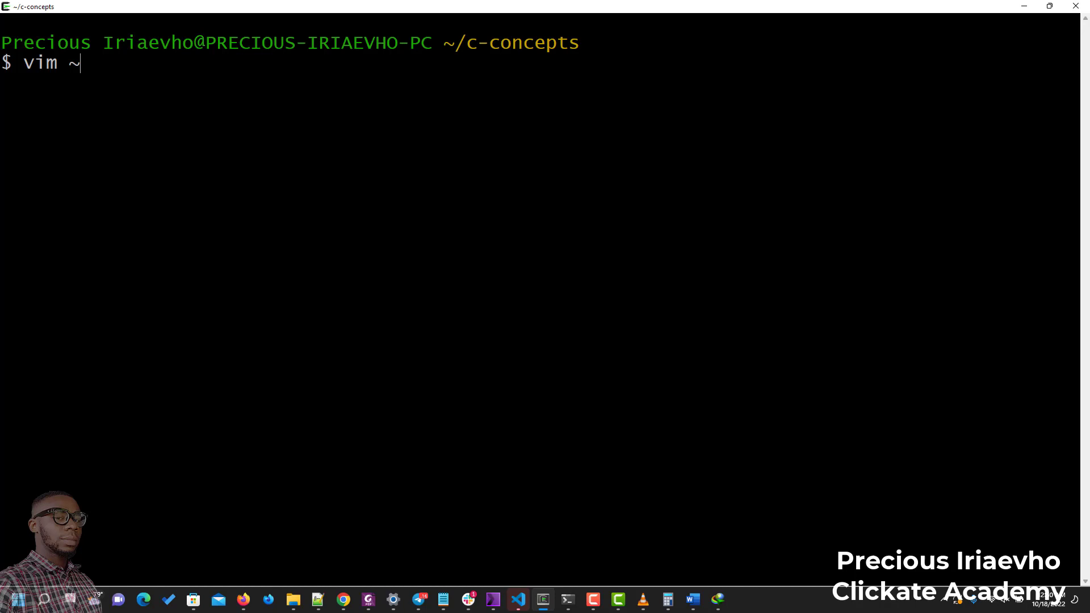
text(/.)
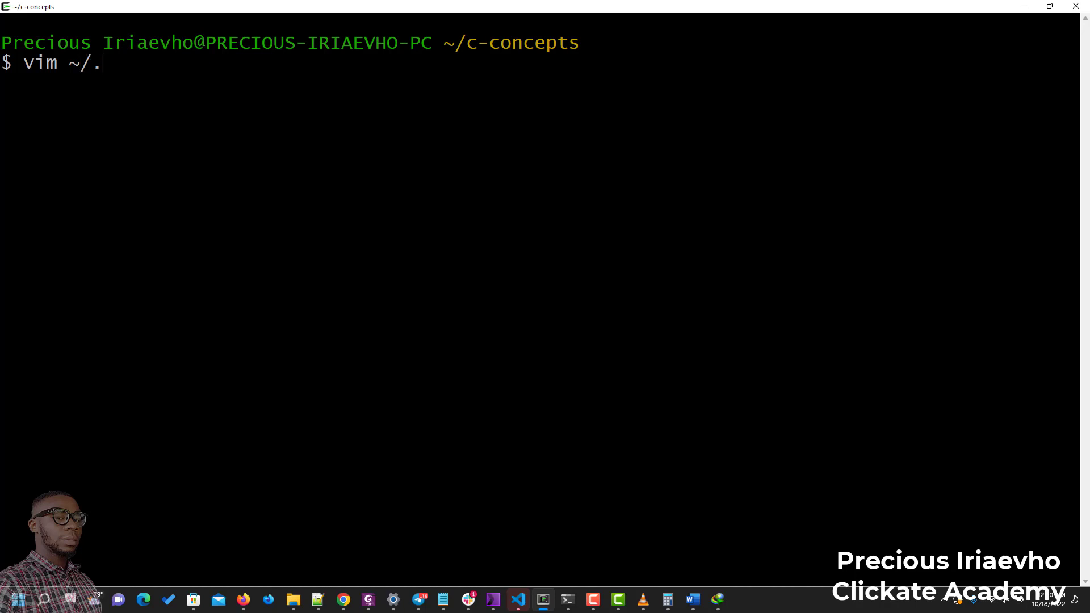
text(vim)
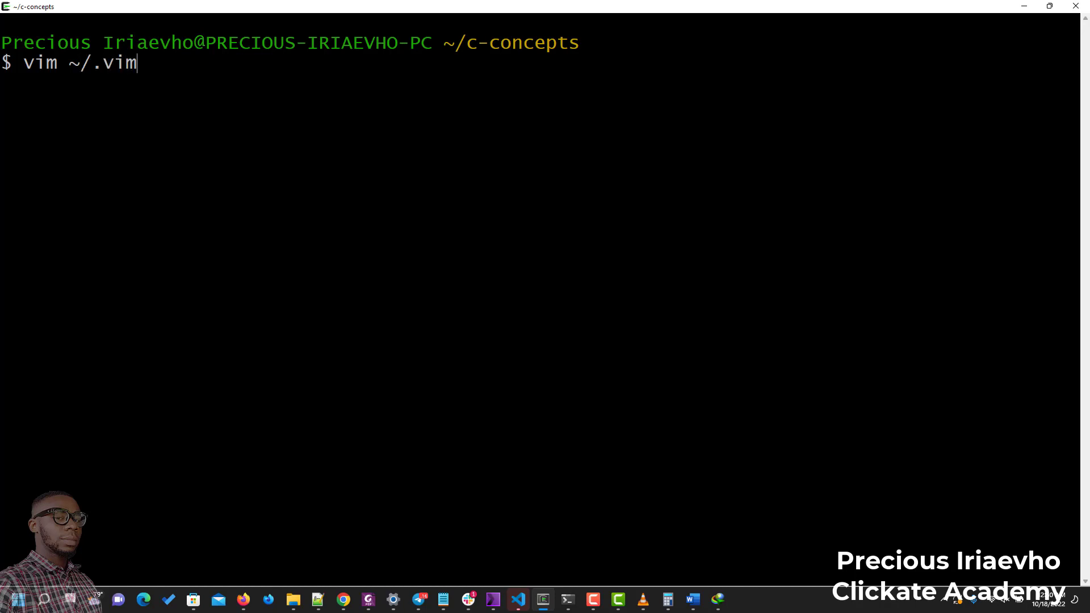
text(rc)
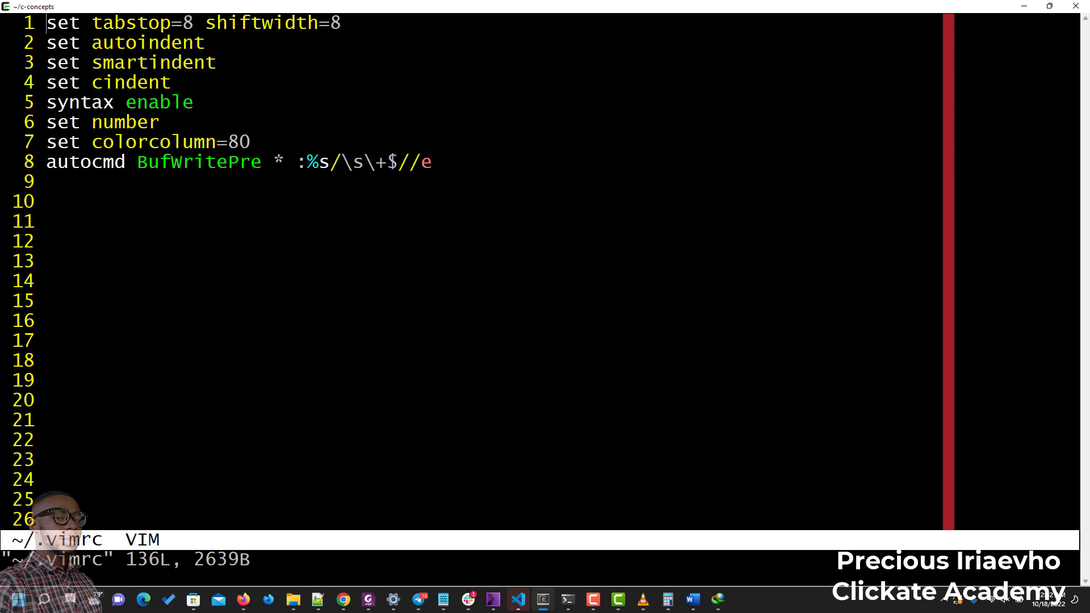
Write ~/.vimrc with :w and quit Vim with :q, returning to the shell prompt
text(:w)
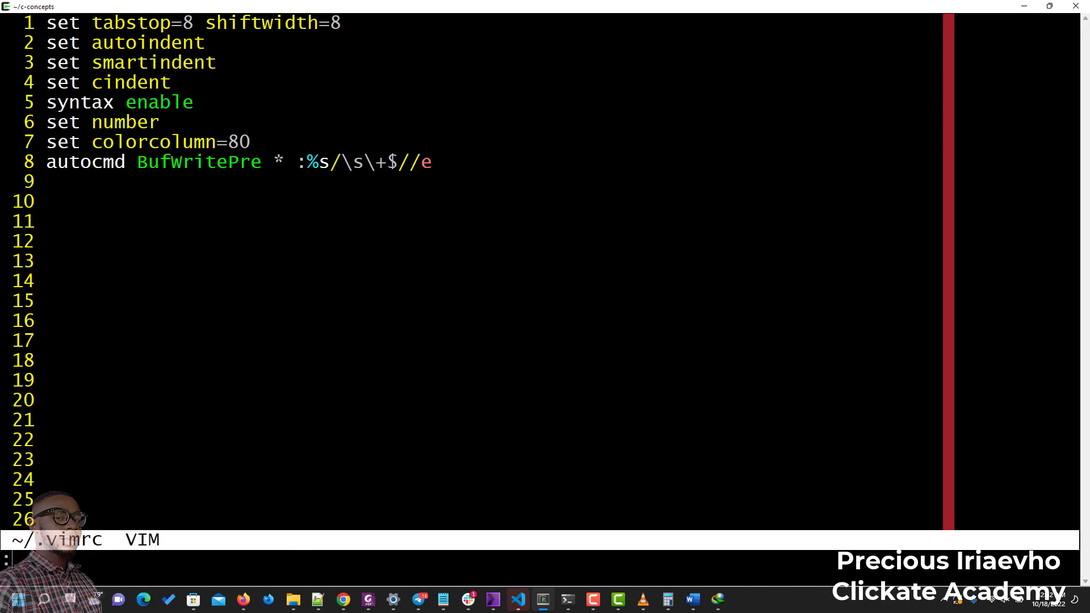
text(:q)
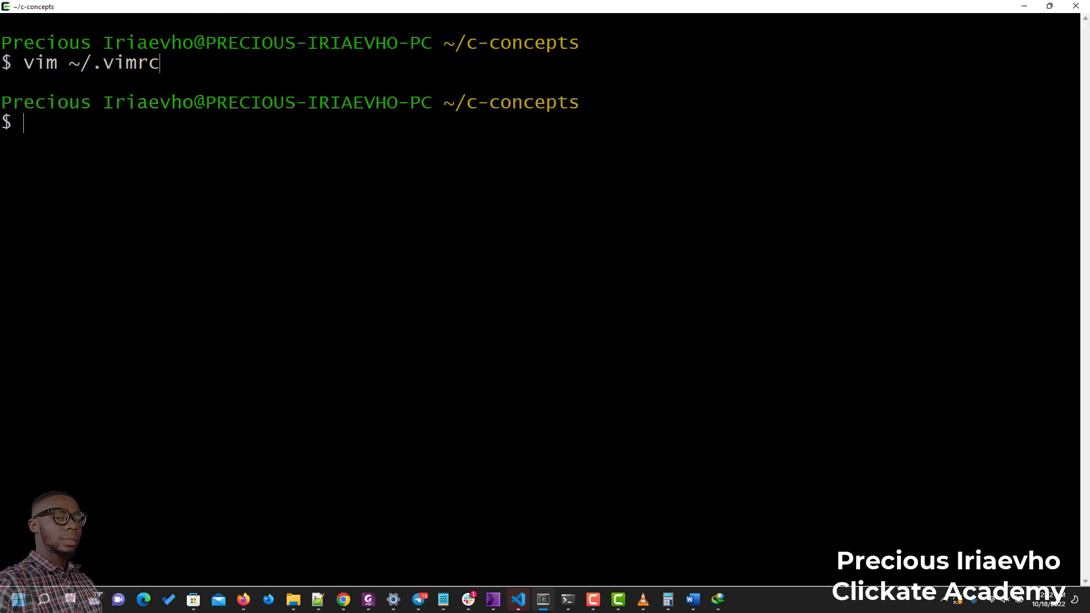
Start typing 'vim ~/.v' at the prompt to reopen ~/.vimrc
text(vim)
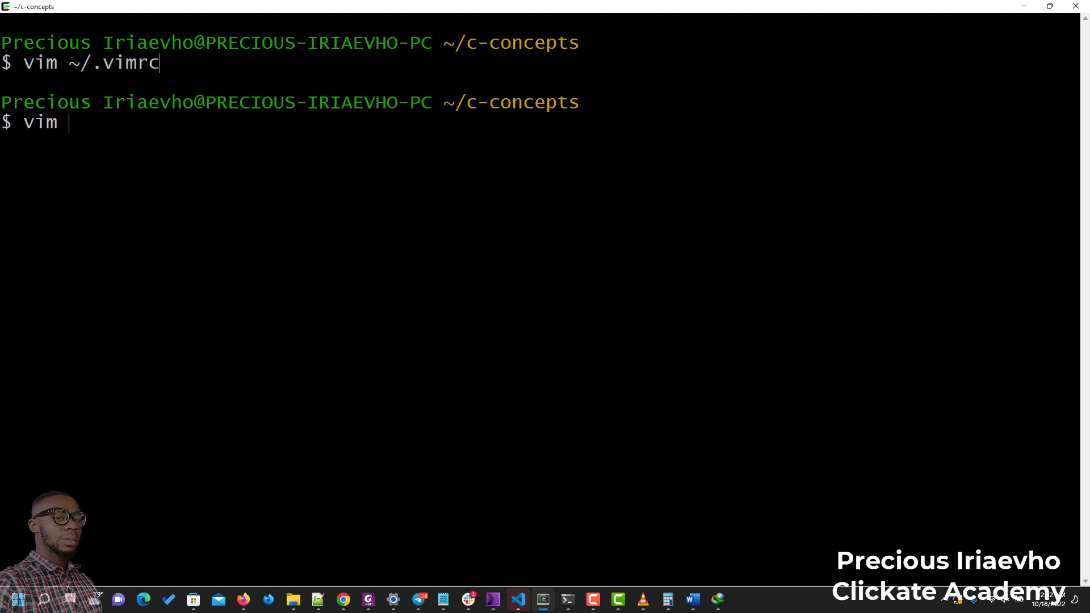
text(~)
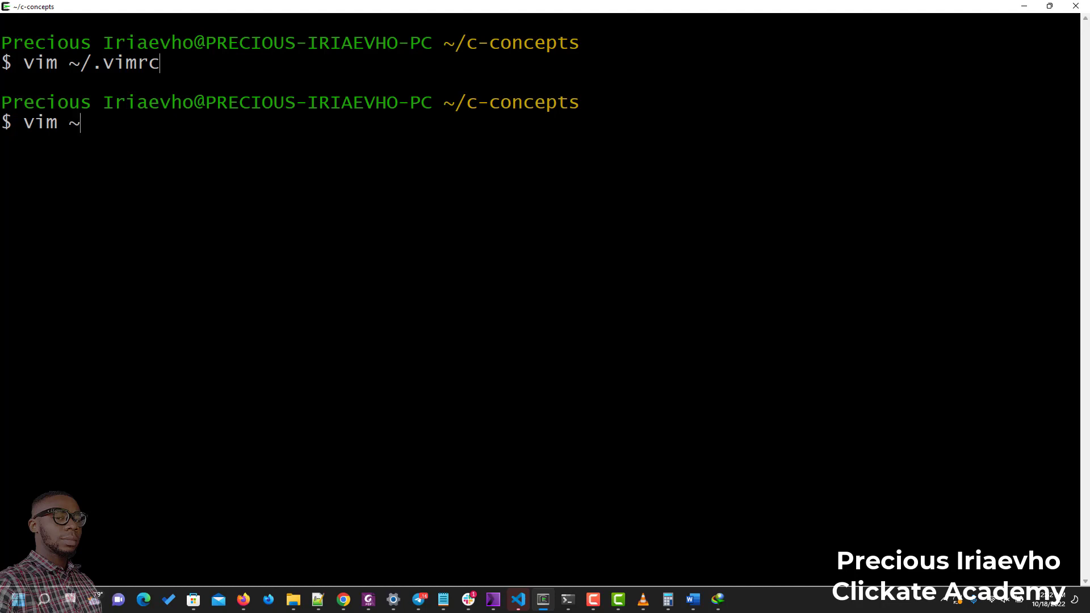
text(.v)
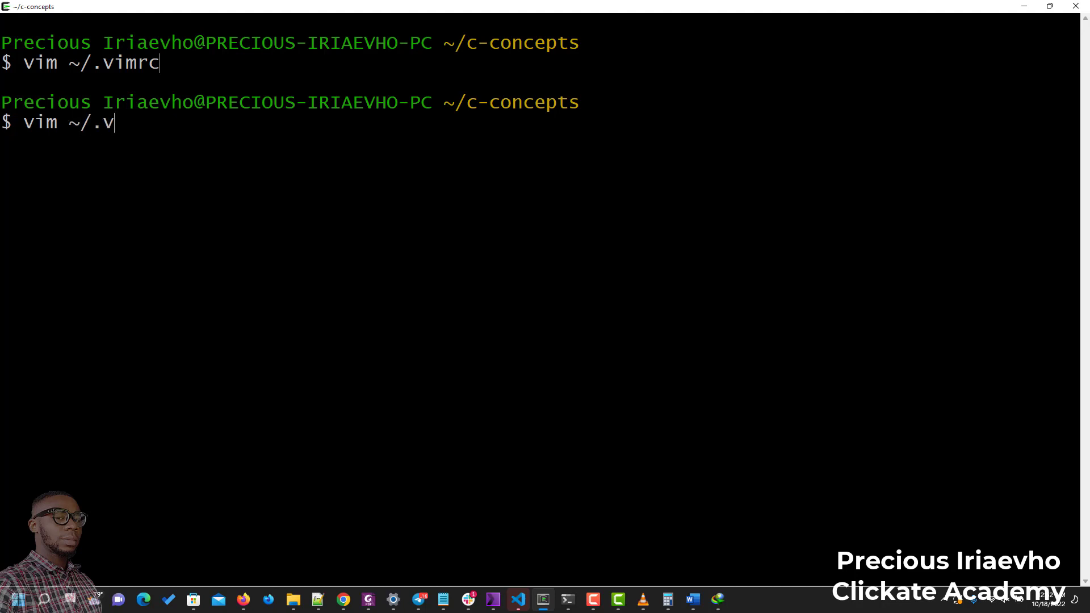